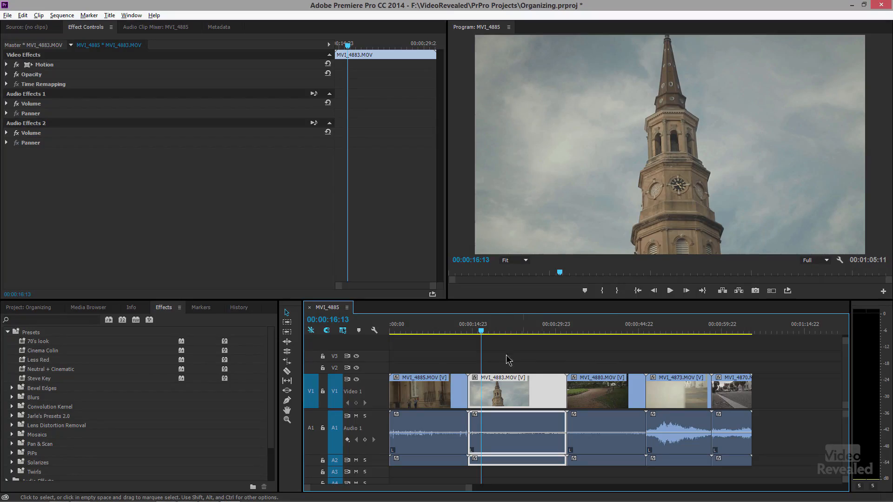
pyautogui.moveTo(233, 187)
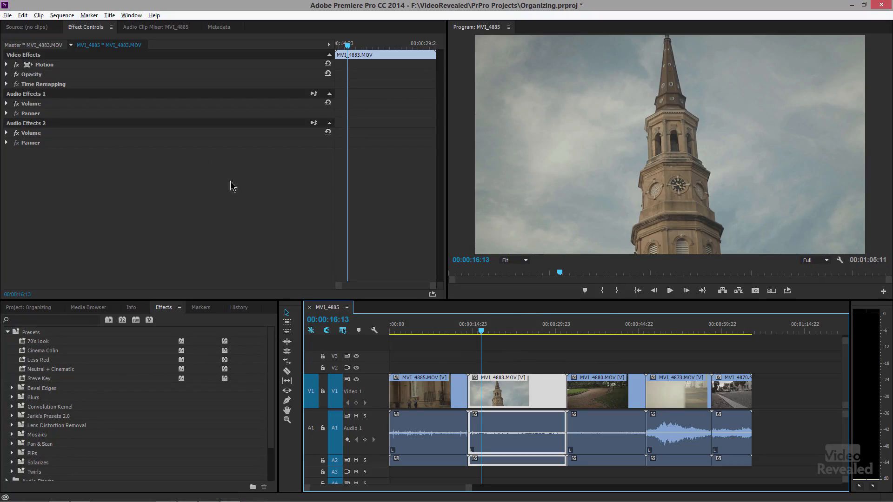
pyautogui.moveTo(65, 124)
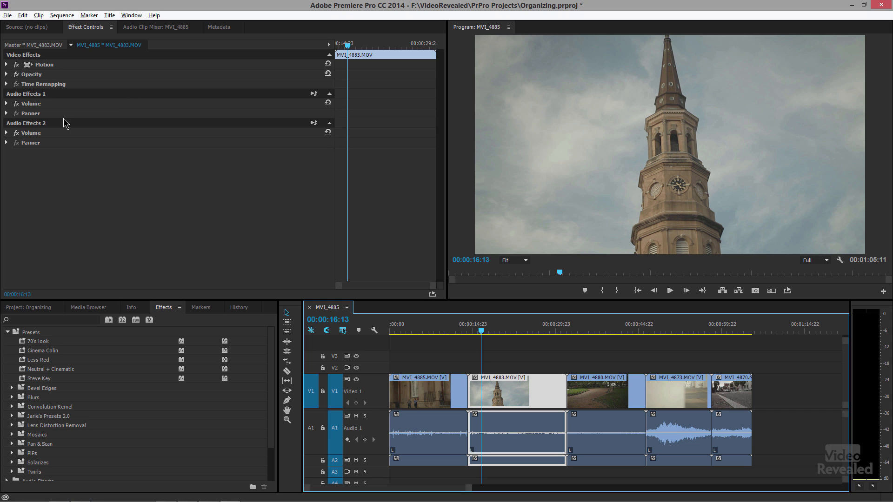
pyautogui.moveTo(37, 59)
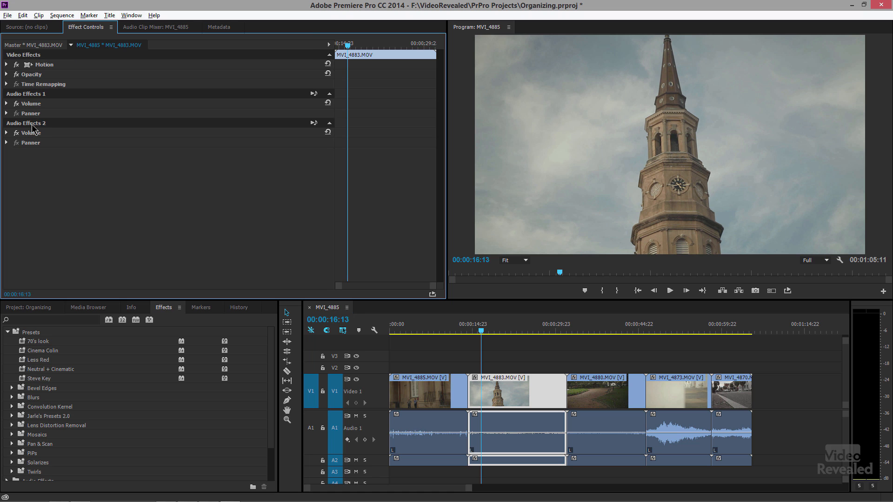
# - Bring up the context menu for the clip's Motion effect in Effect Controls
pyautogui.click(43, 64)
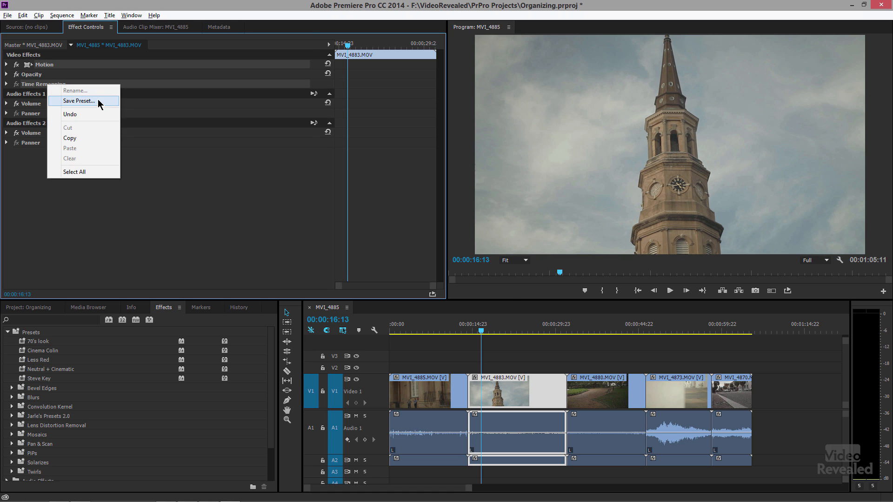
# - Choose Save Preset so the dialog proposes 'Motion Preset' with Scale type
pyautogui.click(79, 101)
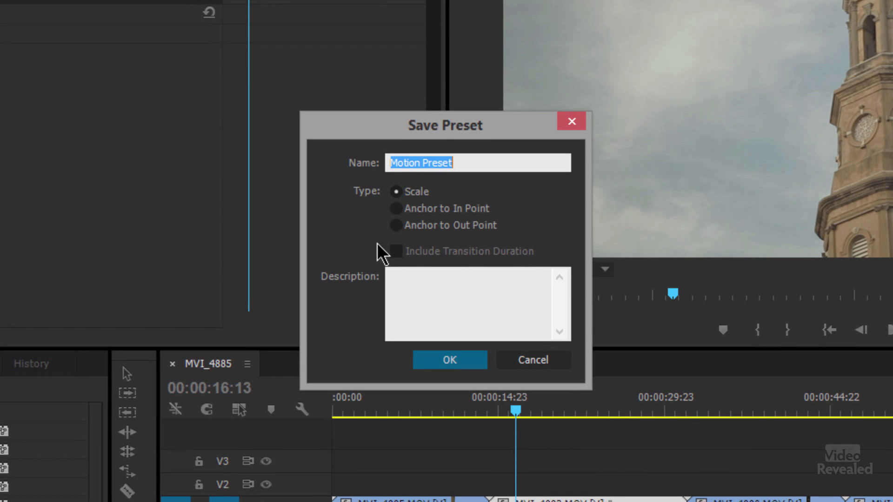
pyautogui.moveTo(532, 360)
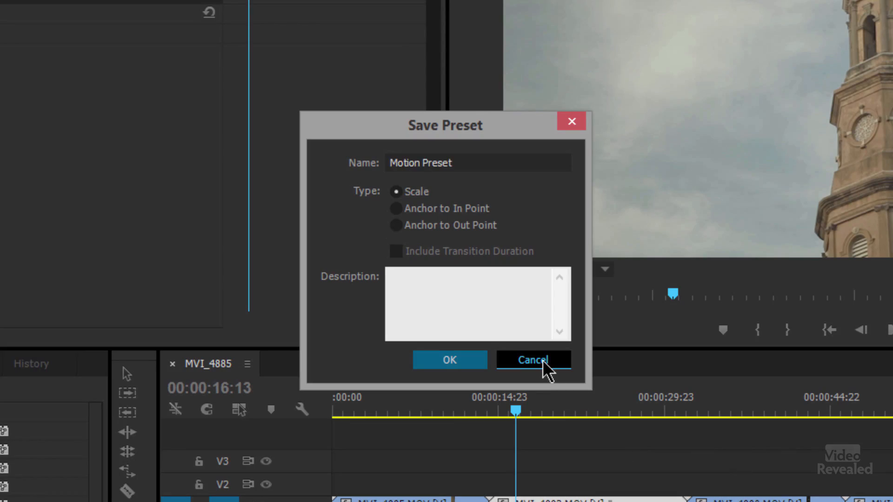
# - Cancel the Save Preset dialog and expand the Bevel Edges preset bin
pyautogui.click(532, 360)
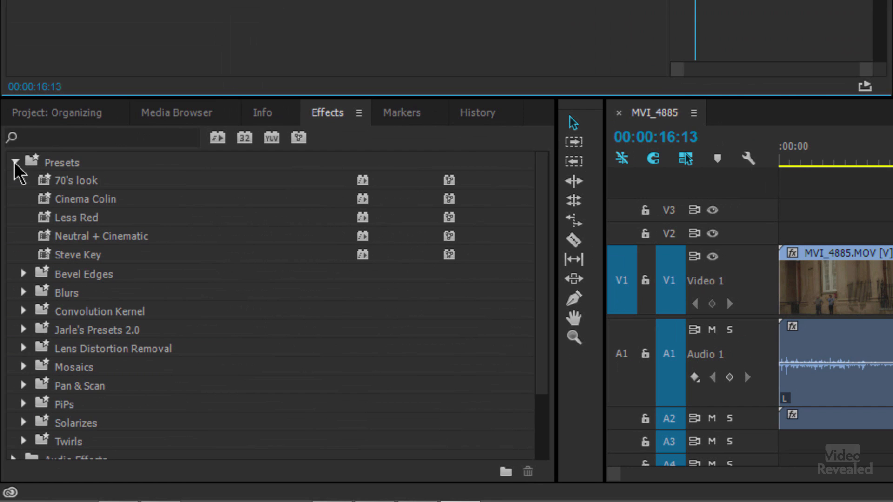
pyautogui.click(21, 162)
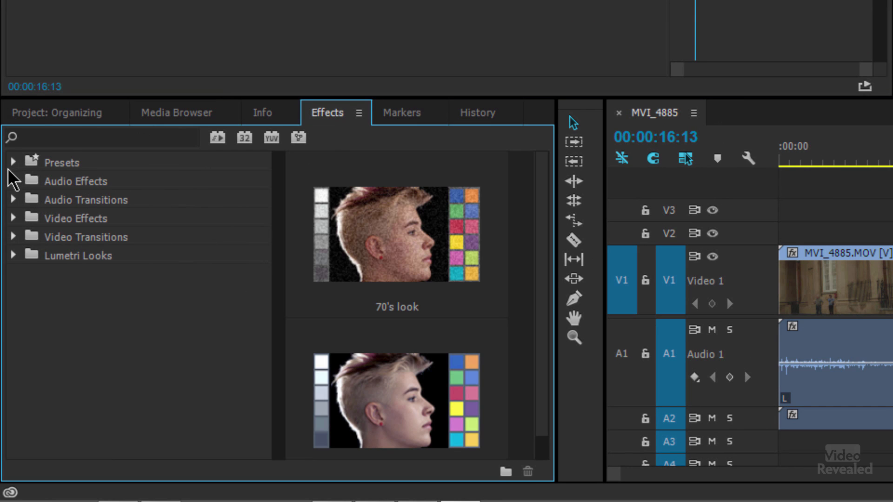
pyautogui.click(12, 162)
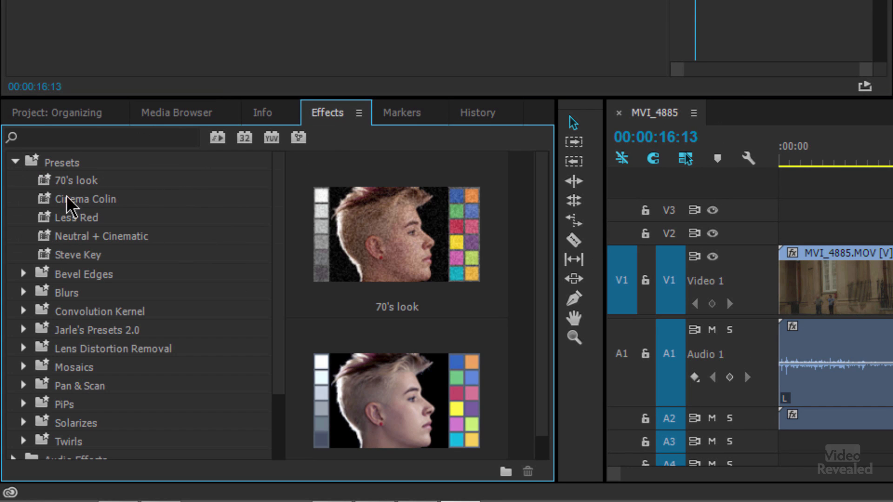
pyautogui.moveTo(65, 301)
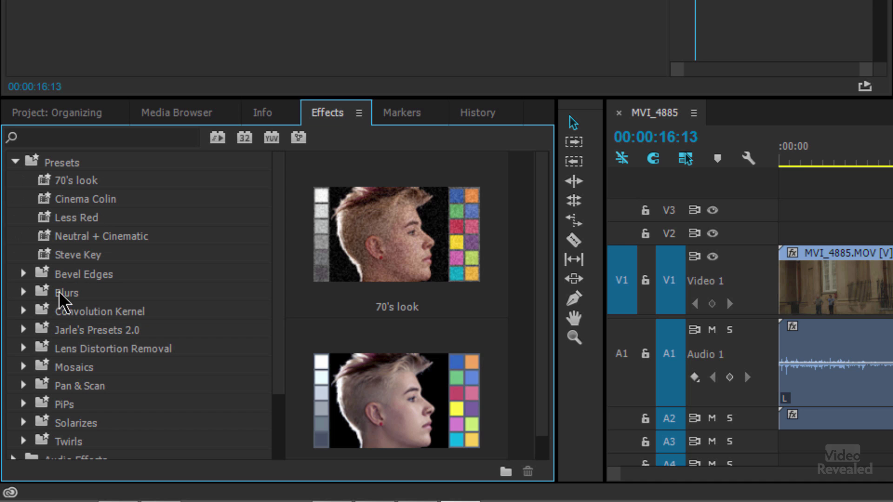
pyautogui.click(23, 274)
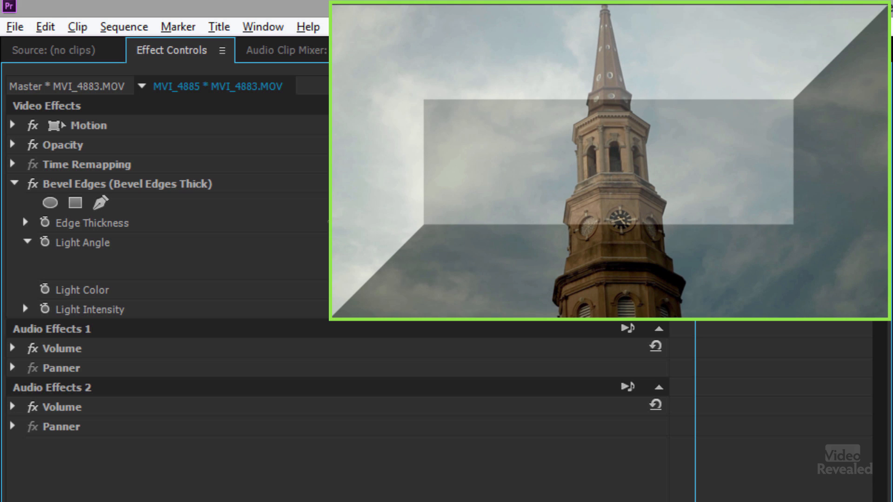
# - Clear the applied Bevel Edges effect from the steeple clip
pyautogui.rightClick(126, 184)
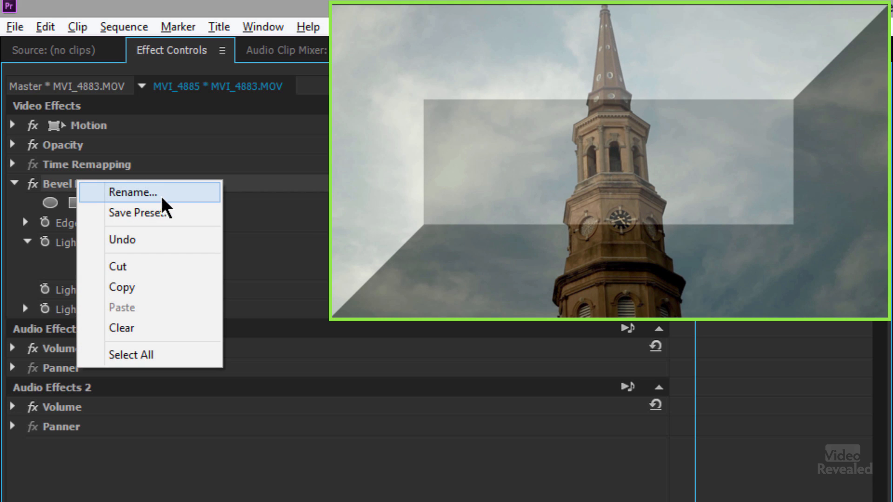
pyautogui.click(133, 192)
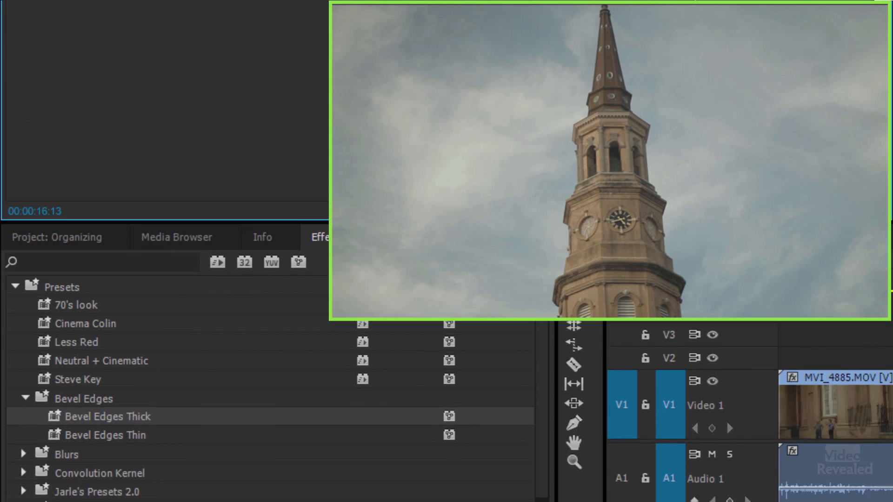
# - Browse the Blurs and Convolution Kernel preset bins
pyautogui.click(24, 398)
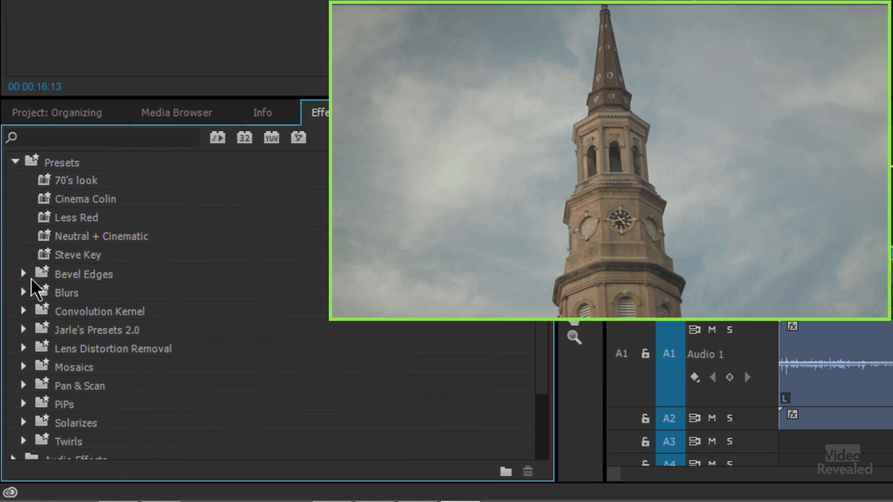
pyautogui.click(25, 291)
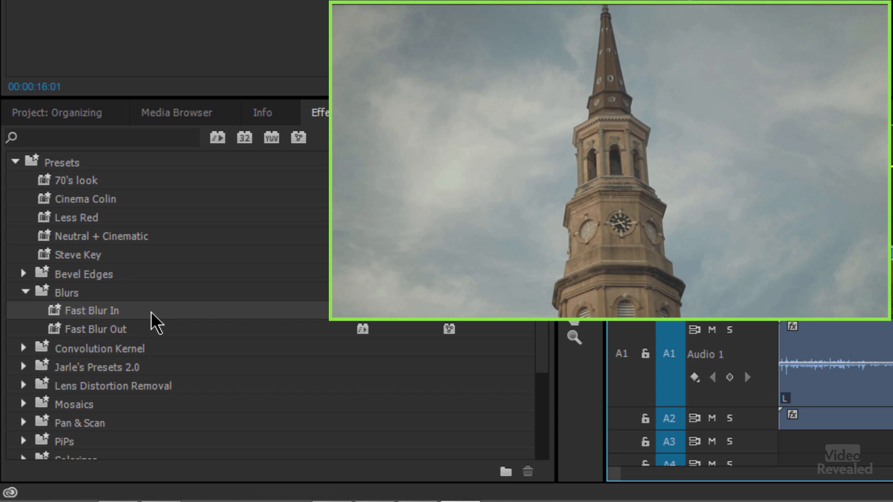
pyautogui.click(25, 292)
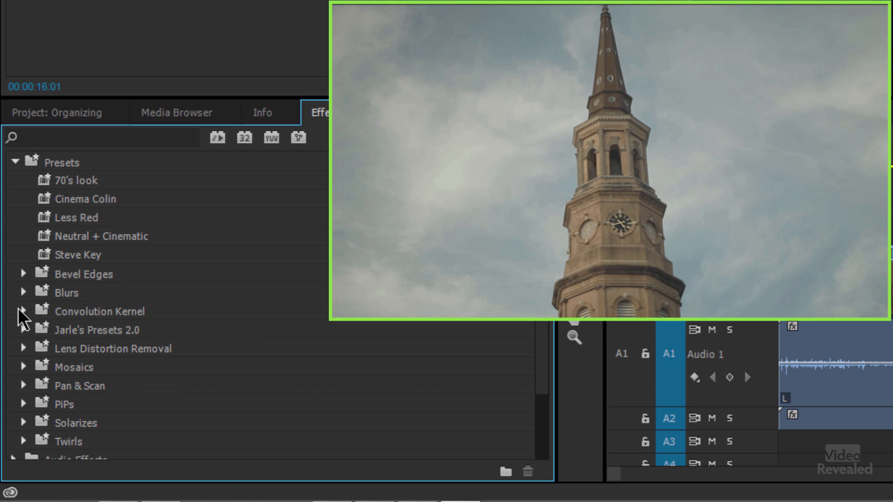
pyautogui.click(24, 310)
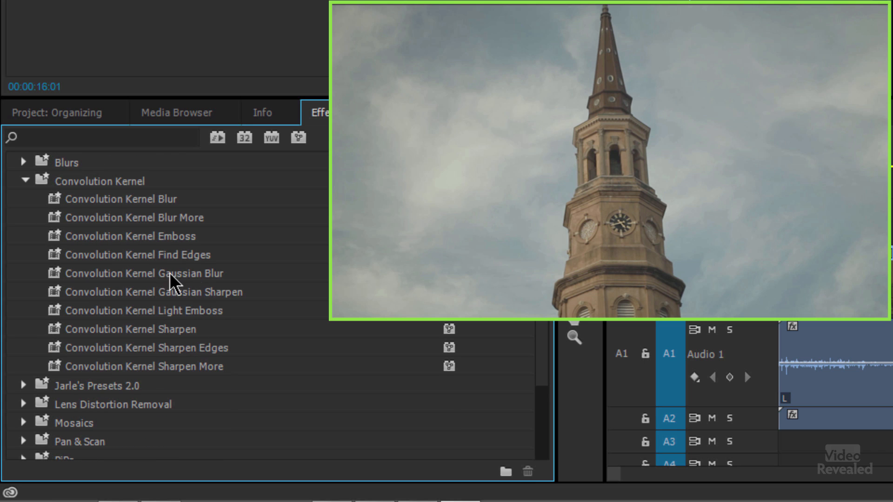
pyautogui.moveTo(77, 293)
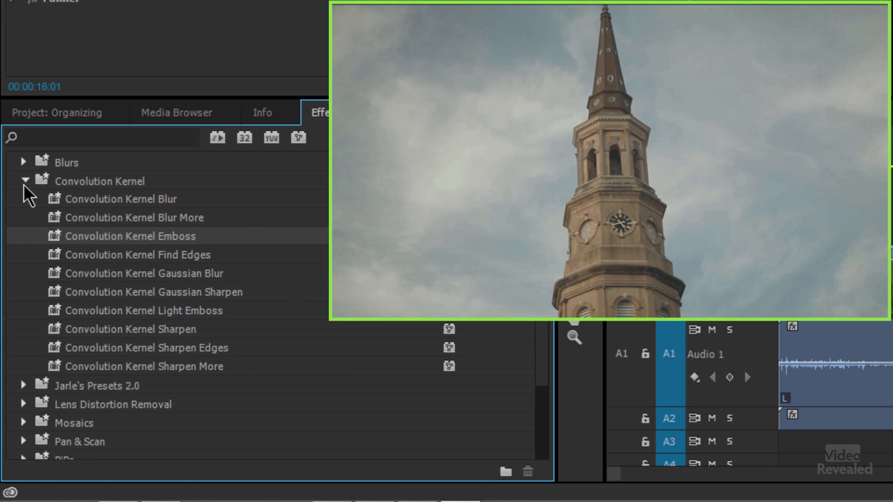
pyautogui.click(25, 179)
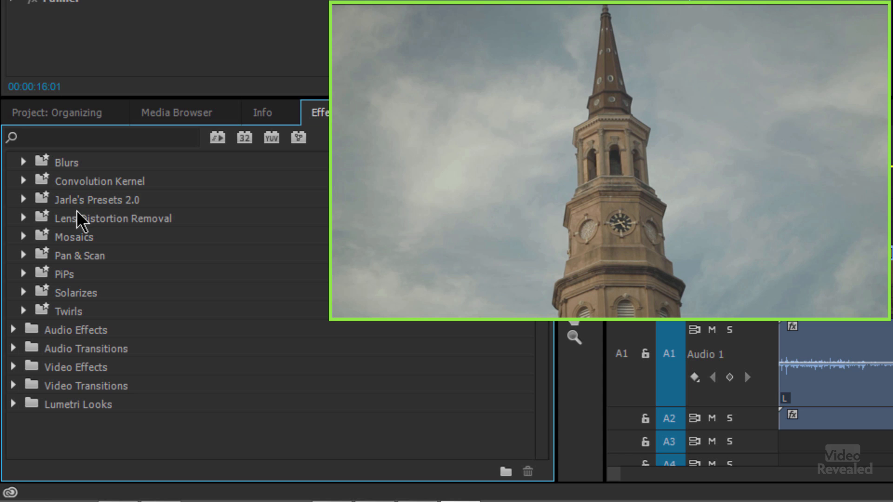
# - Browse the Lens Distortion Removal (with DJI subfolder) and Mosaics preset bins
pyautogui.click(24, 218)
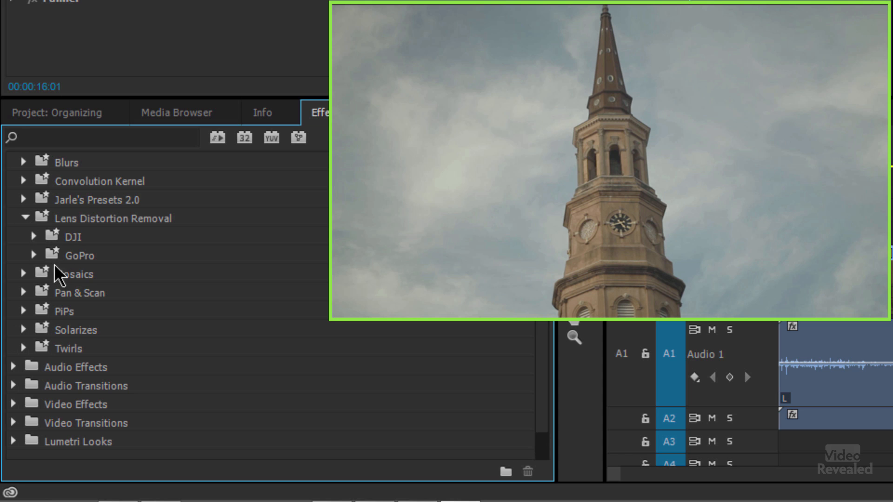
pyautogui.moveTo(68, 270)
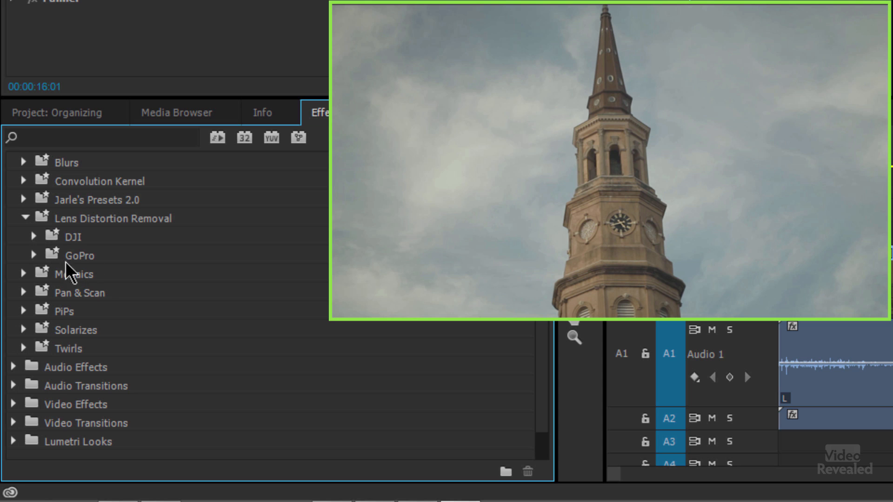
pyautogui.click(34, 237)
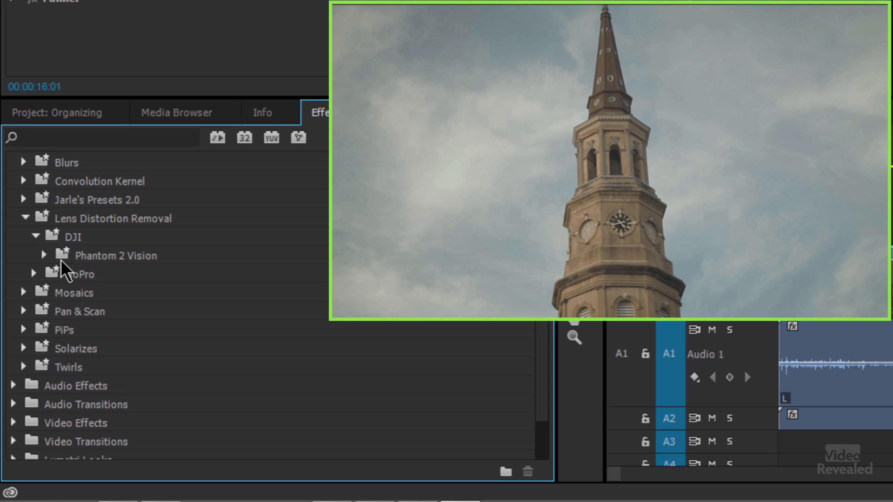
pyautogui.moveTo(32, 228)
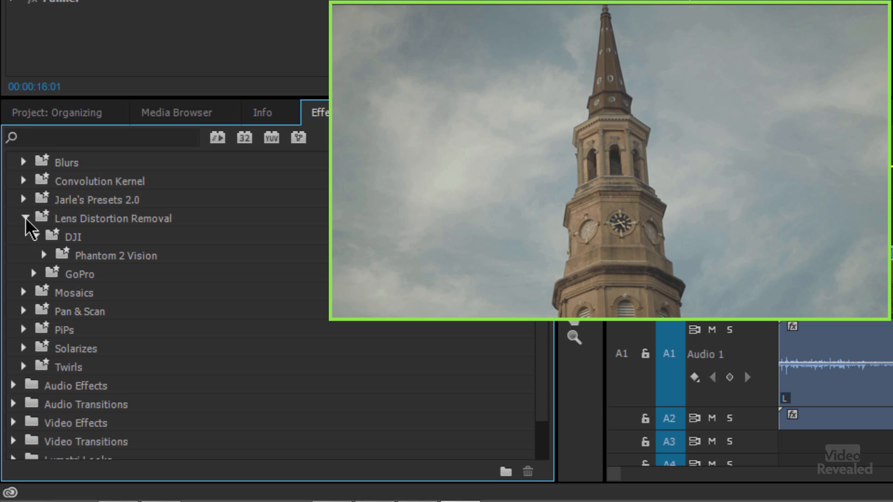
pyautogui.click(23, 218)
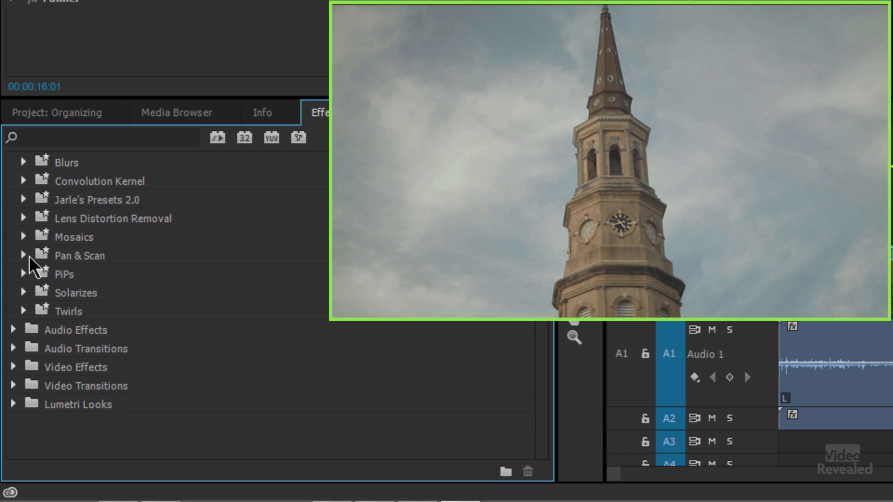
pyautogui.click(24, 237)
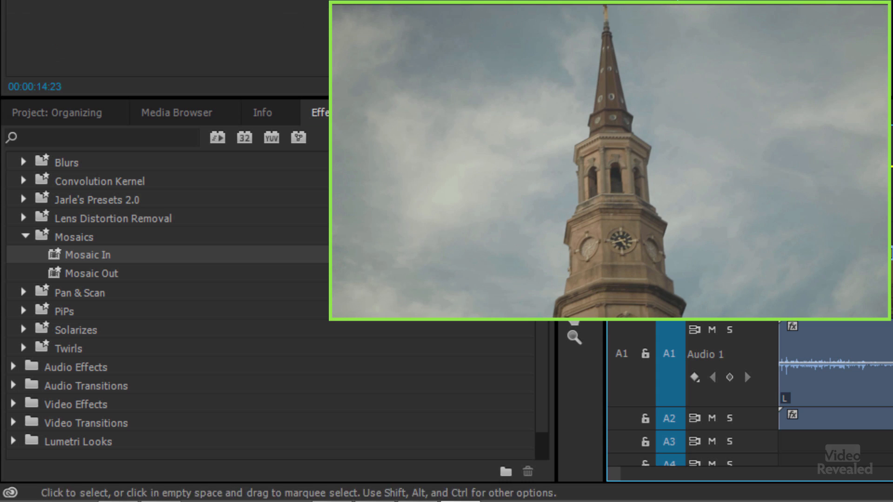
pyautogui.click(26, 236)
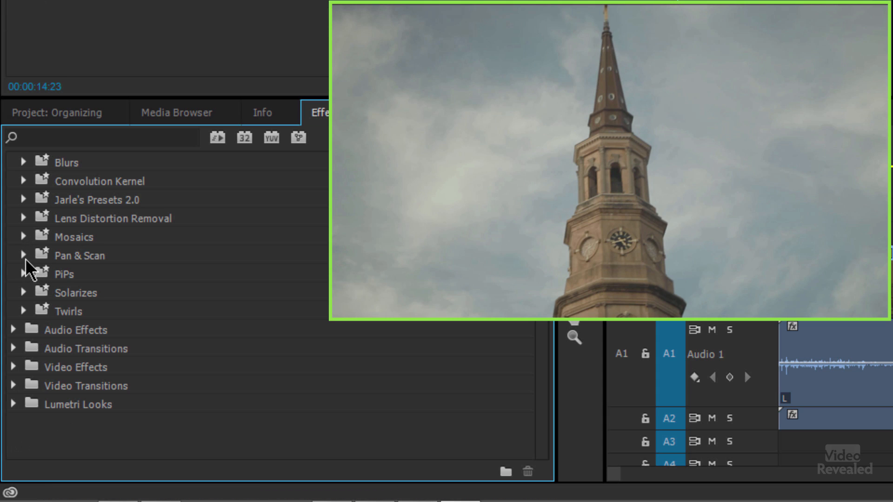
# - Browse the Pan & Scan and Twirls preset bins
pyautogui.click(24, 255)
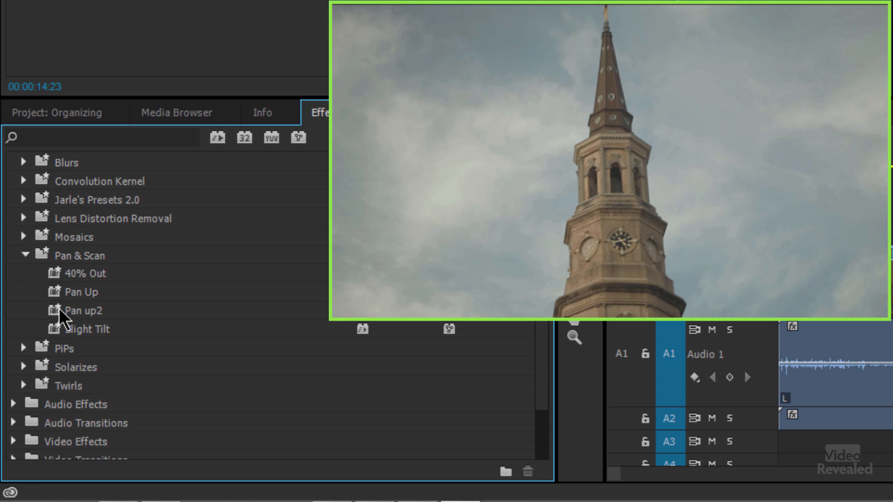
pyautogui.click(84, 273)
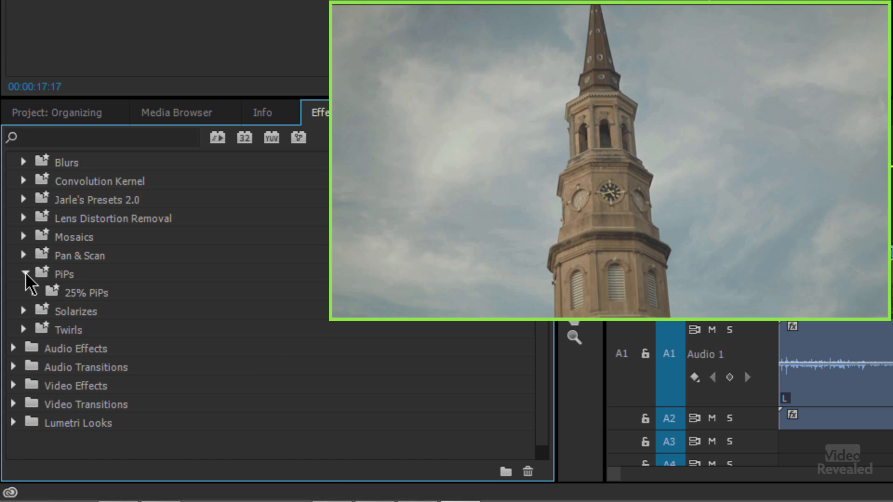
pyautogui.click(24, 311)
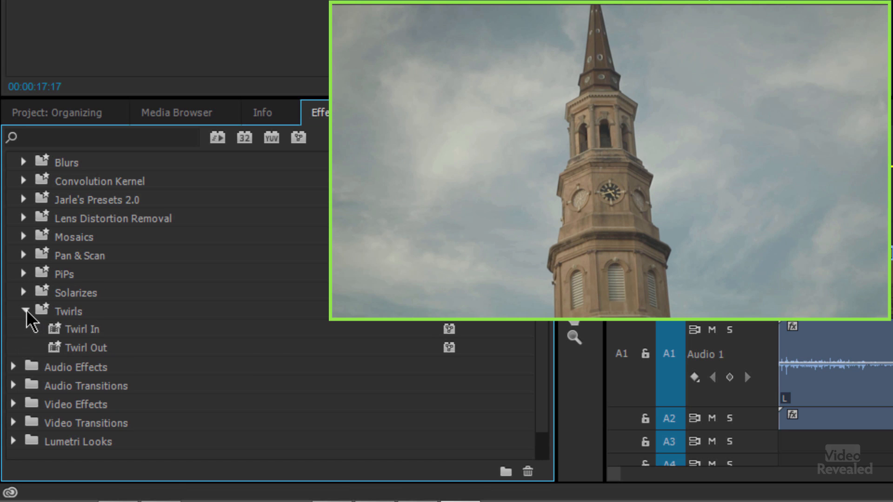
pyautogui.click(81, 328)
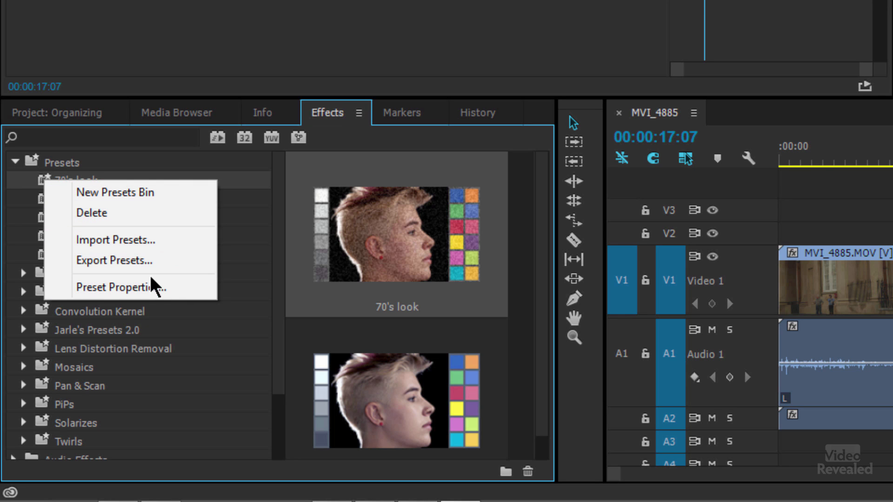
pyautogui.click(120, 287)
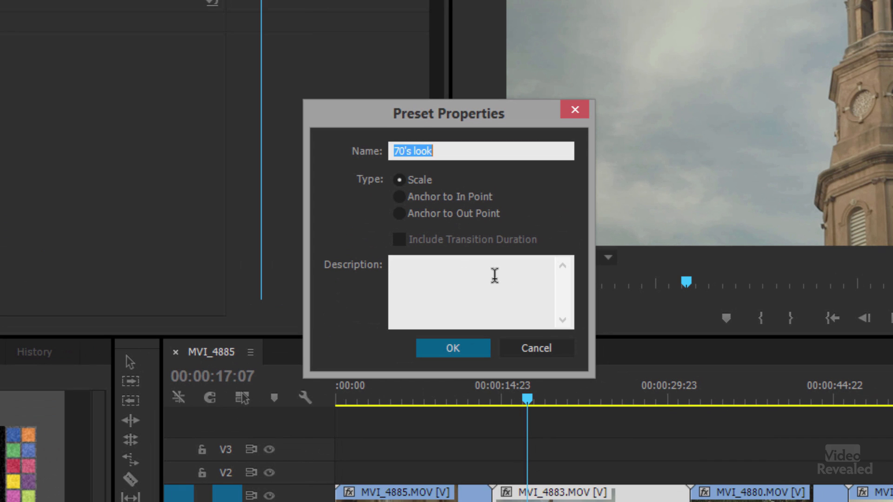
pyautogui.moveTo(536, 348)
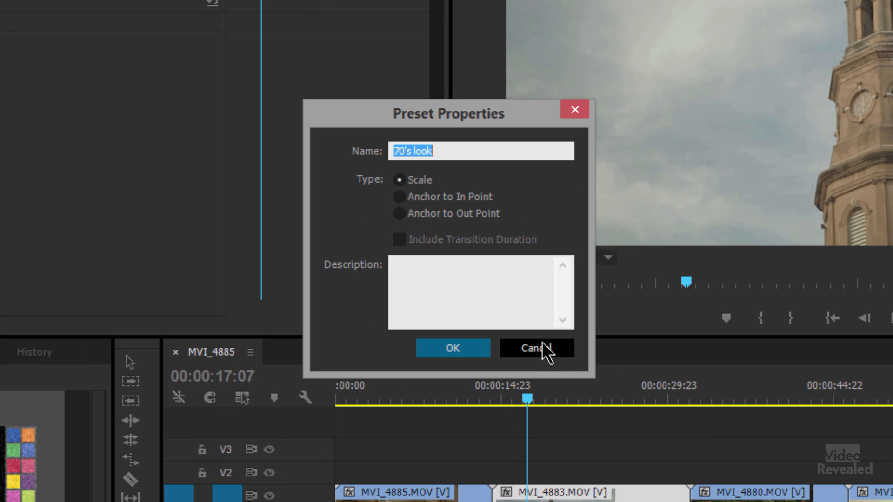
pyautogui.click(534, 348)
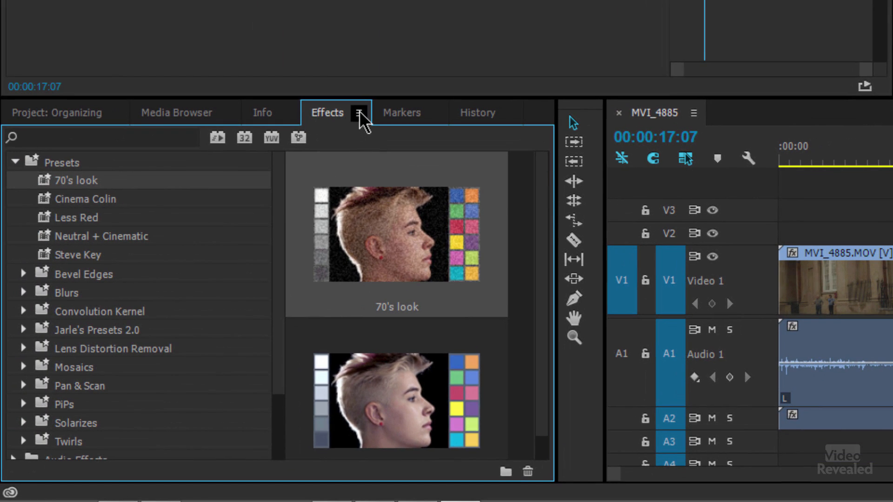
# - Create a new presets bin from the Effects panel menu and name it 'My CC'
pyautogui.click(359, 113)
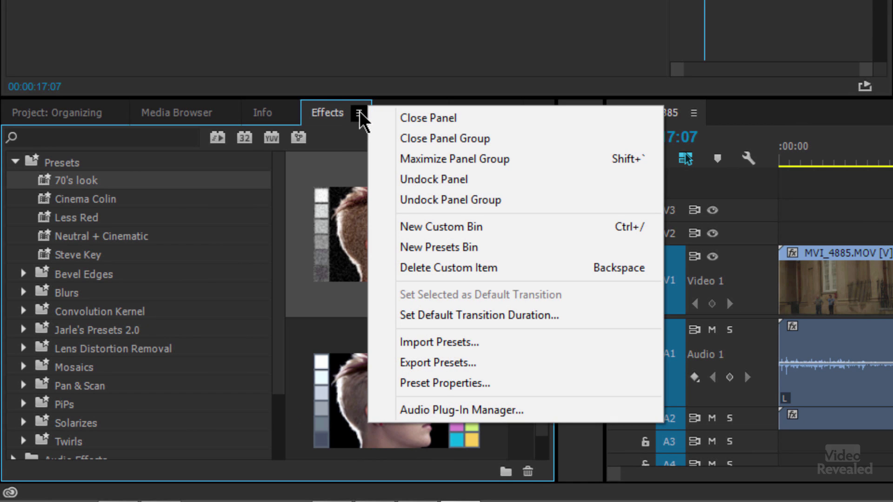
pyautogui.moveTo(466, 180)
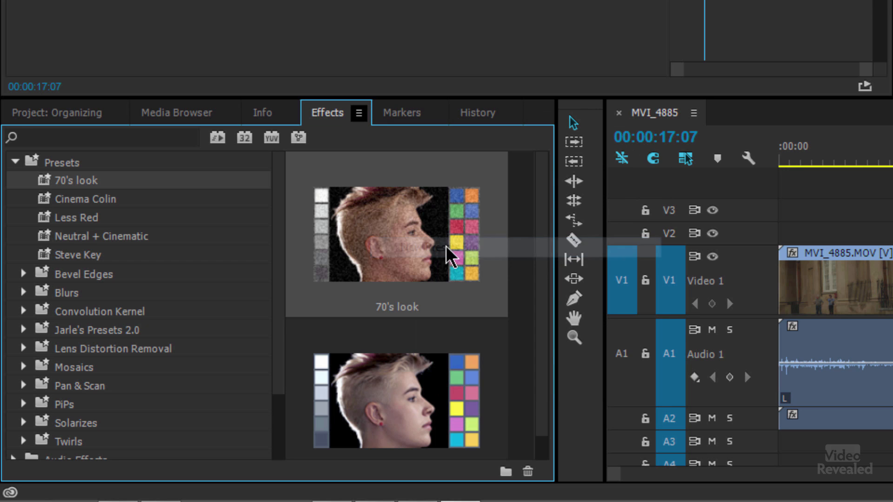
pyautogui.click(503, 472)
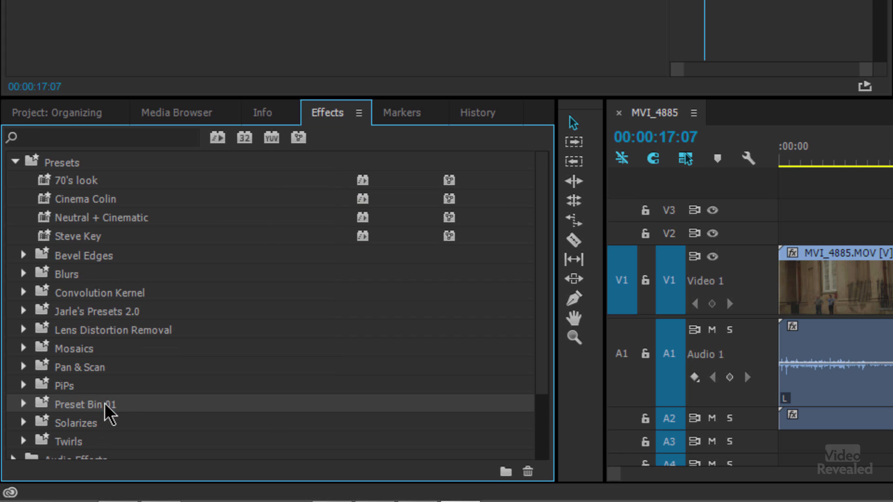
pyautogui.doubleClick(85, 404)
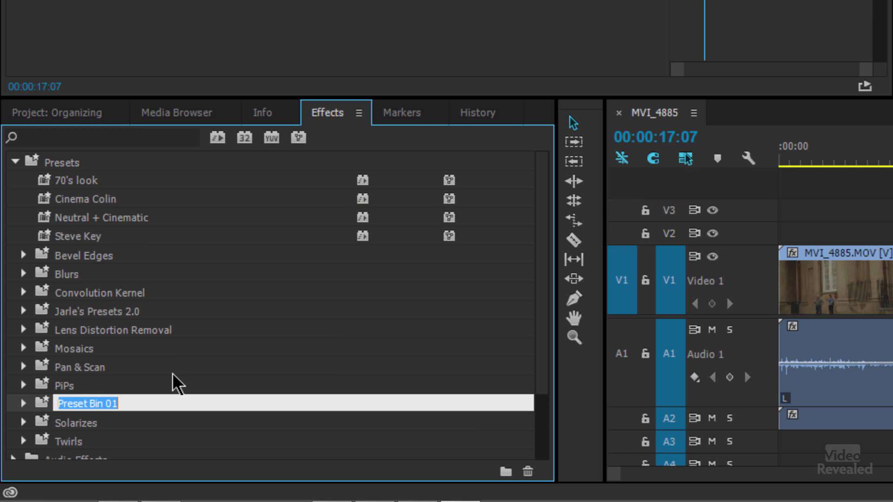
pyautogui.write('My CC')
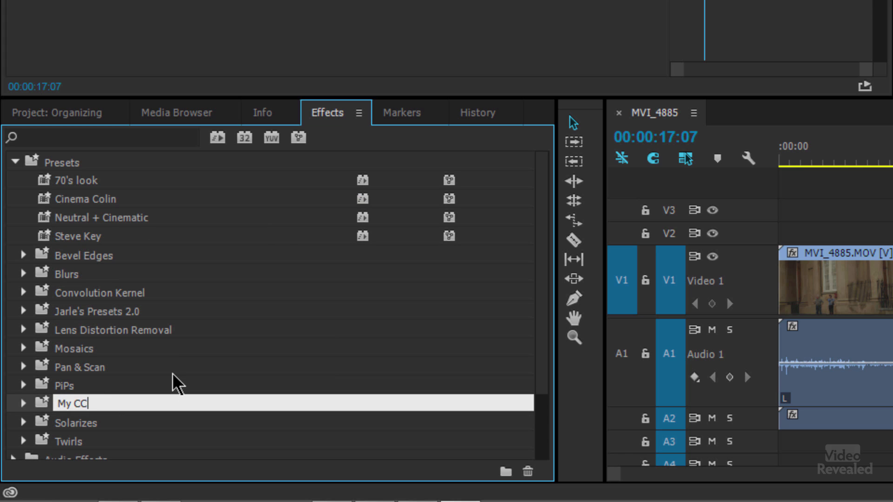
pyautogui.press('Return')
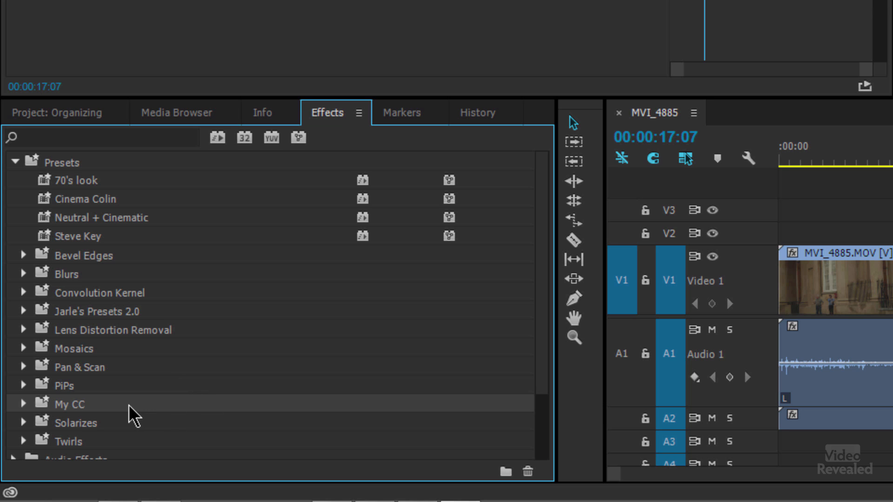
pyautogui.moveTo(153, 377)
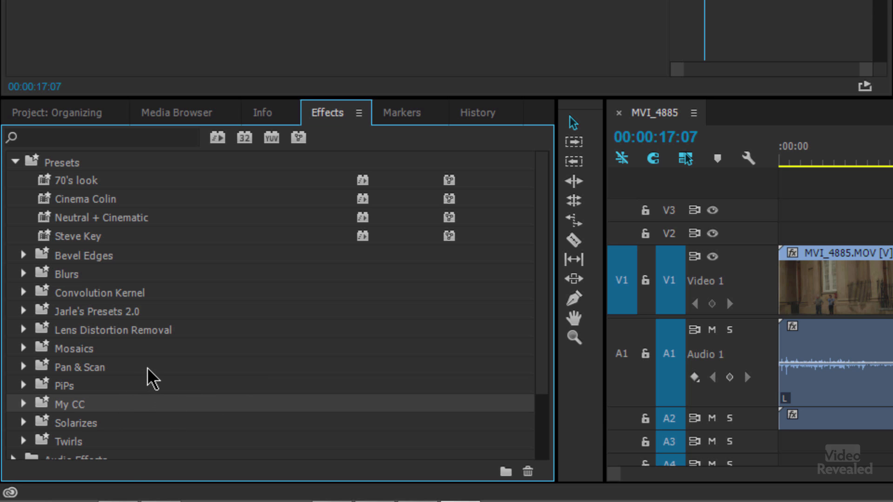
# - Start Import Presets from the Effects panel menu, showing Jarle's Presets 2.0.prfpset
pyautogui.click(359, 113)
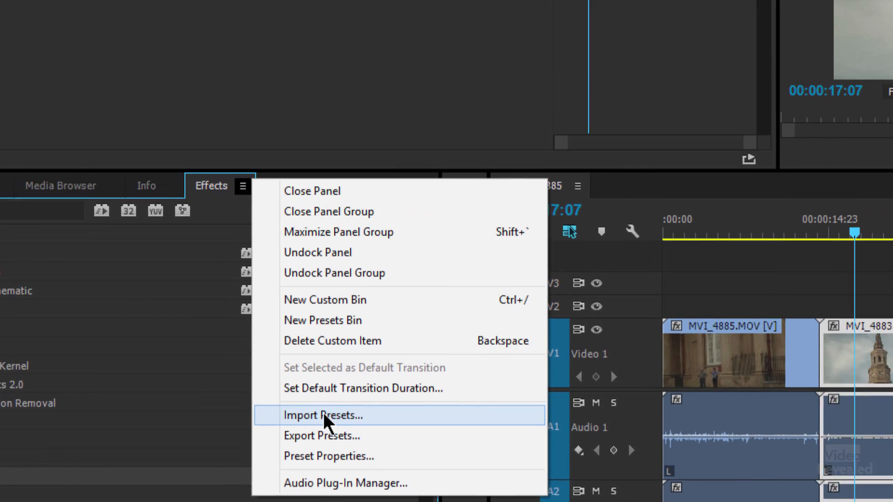
pyautogui.click(323, 415)
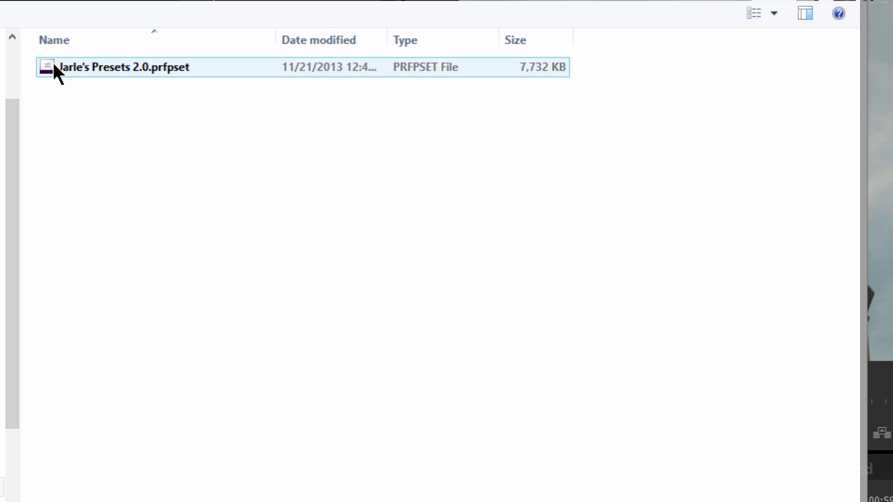
pyautogui.moveTo(156, 75)
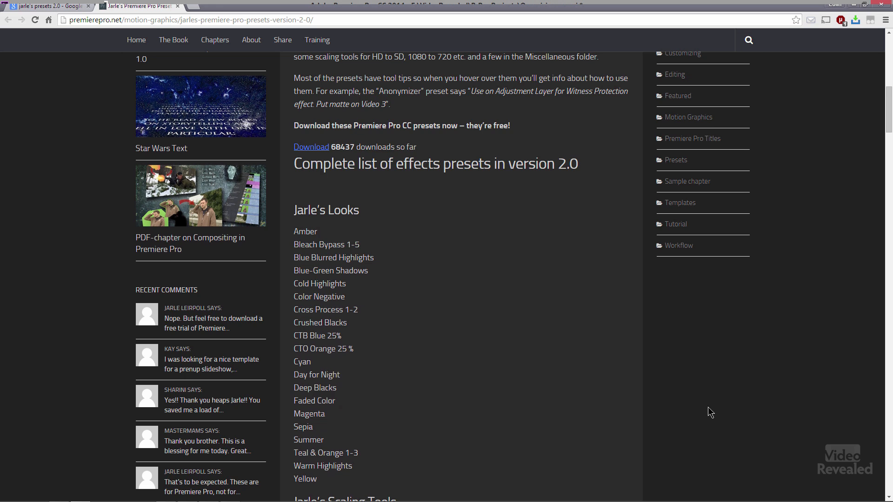
# - Scroll through the premierepro.net page listing all of Jarle's Presets 2.0 looks and tools
pyautogui.scroll(3)
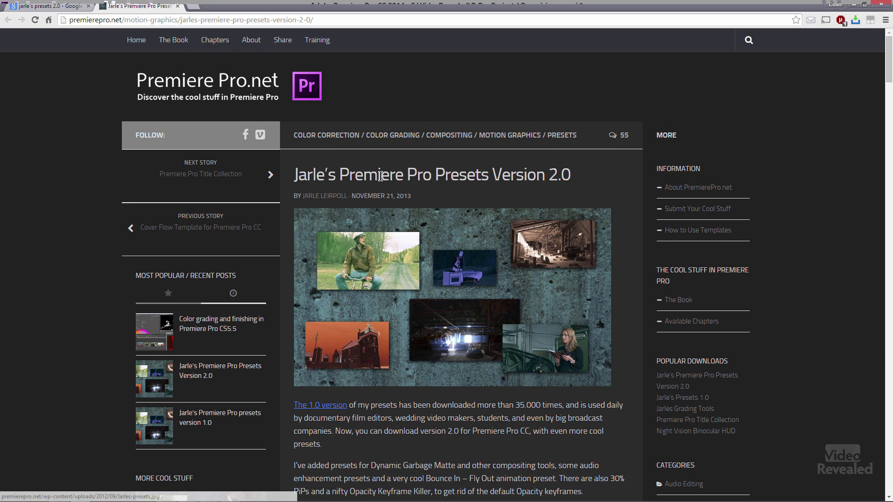
pyautogui.scroll(-3)
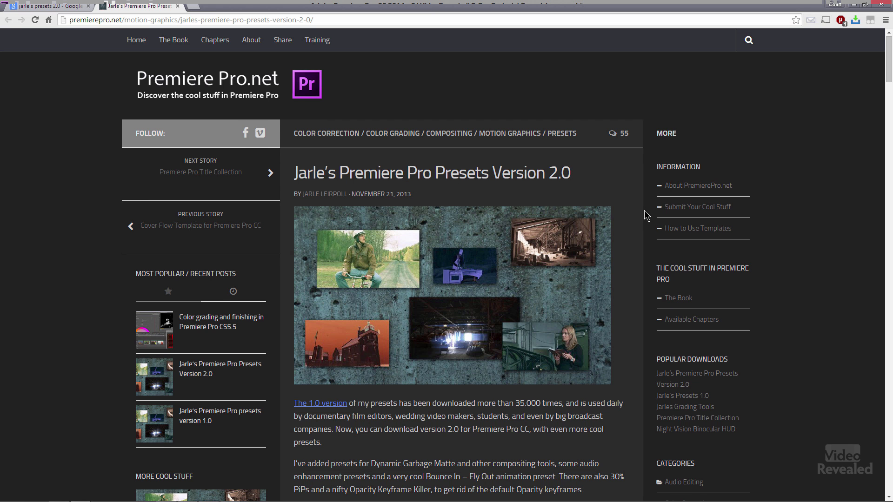
pyautogui.scroll(-3)
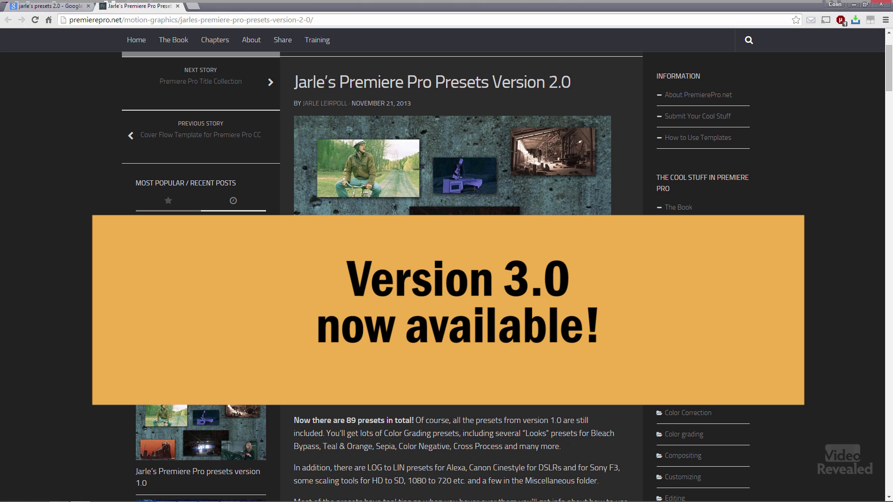
pyautogui.scroll(-3)
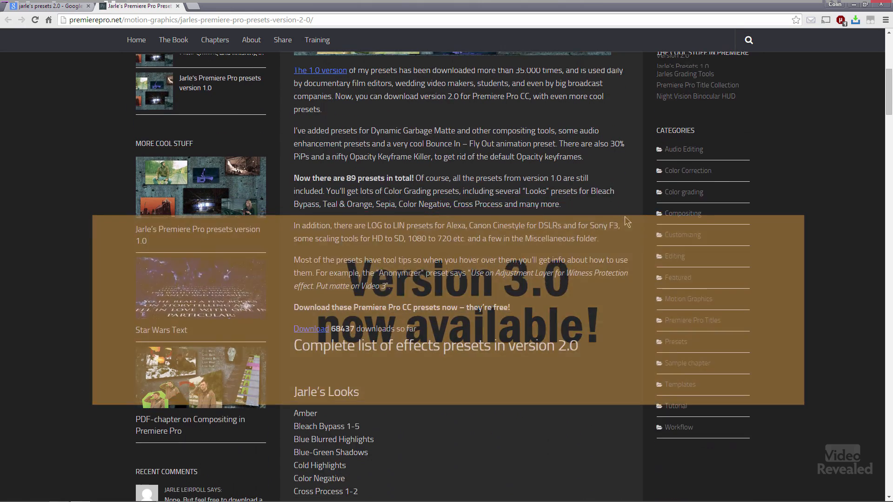
pyautogui.scroll(-3)
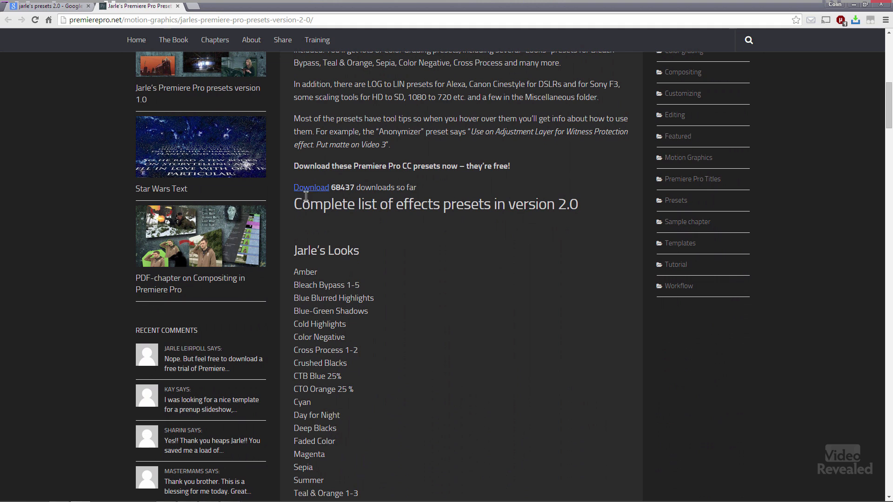
pyautogui.scroll(-3)
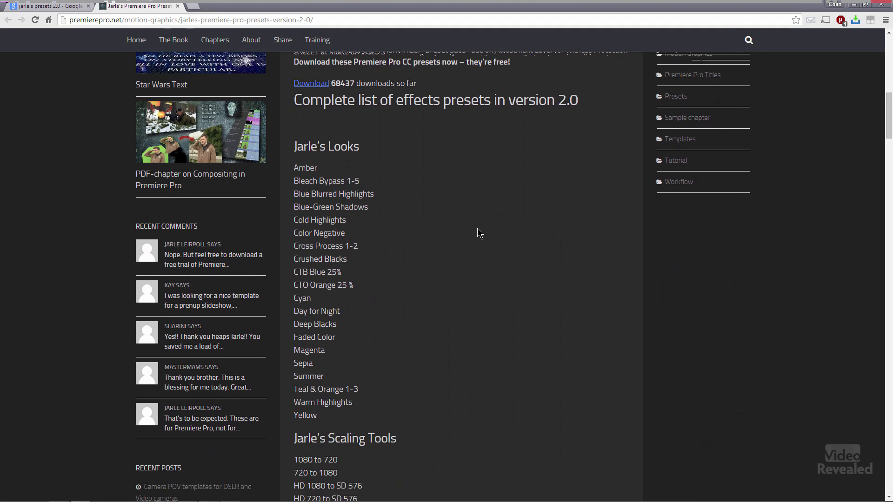
pyautogui.scroll(-3)
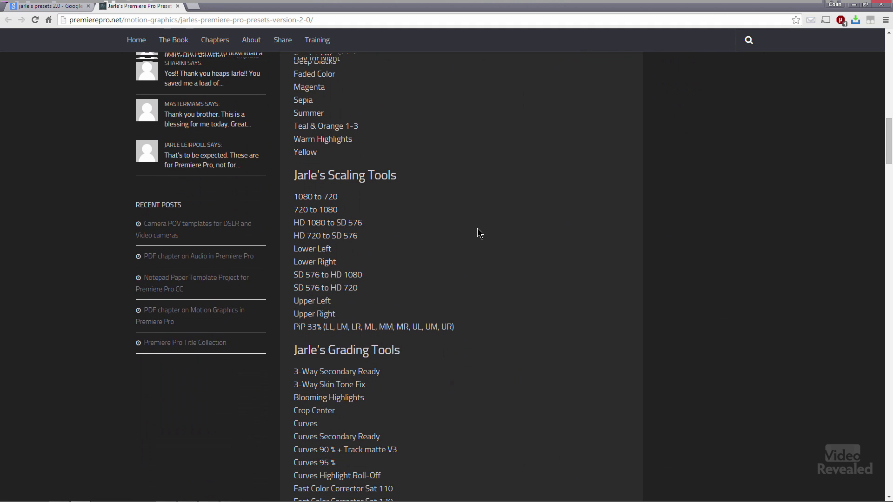
pyautogui.scroll(-3)
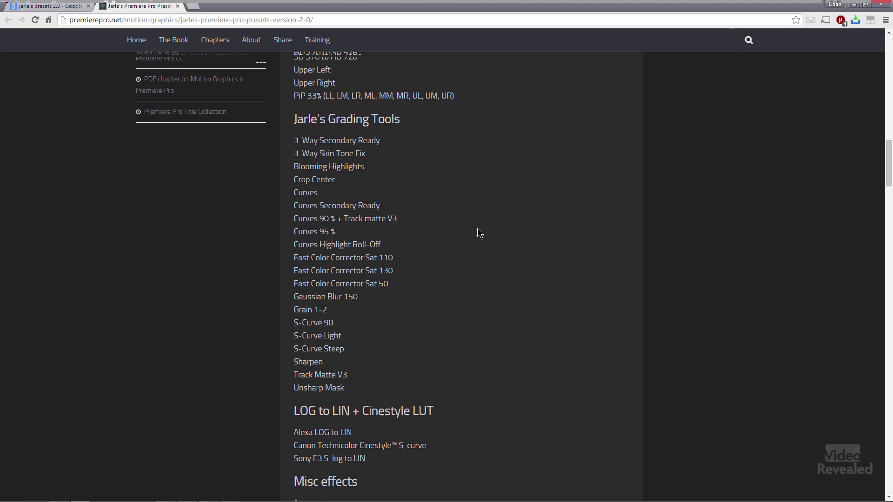
pyautogui.scroll(-3)
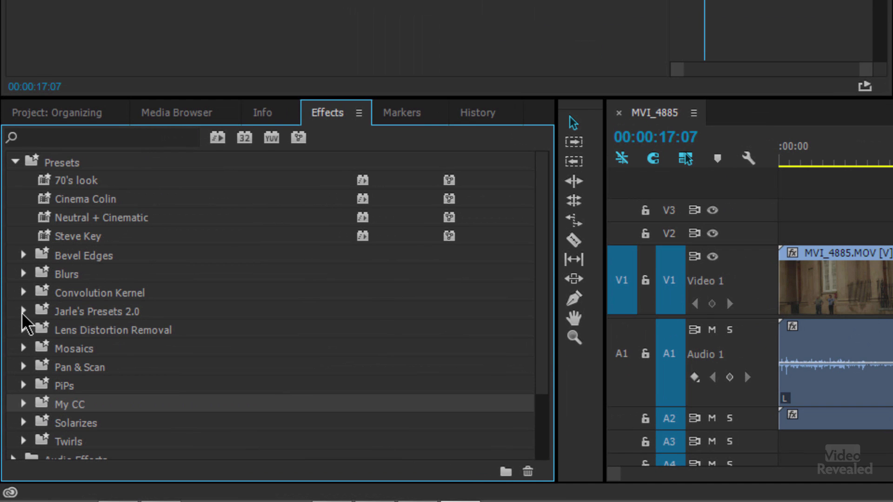
# - Expand Jarle's Presets 2.0 and peek inside Jarle's Audio Tools
pyautogui.click(24, 311)
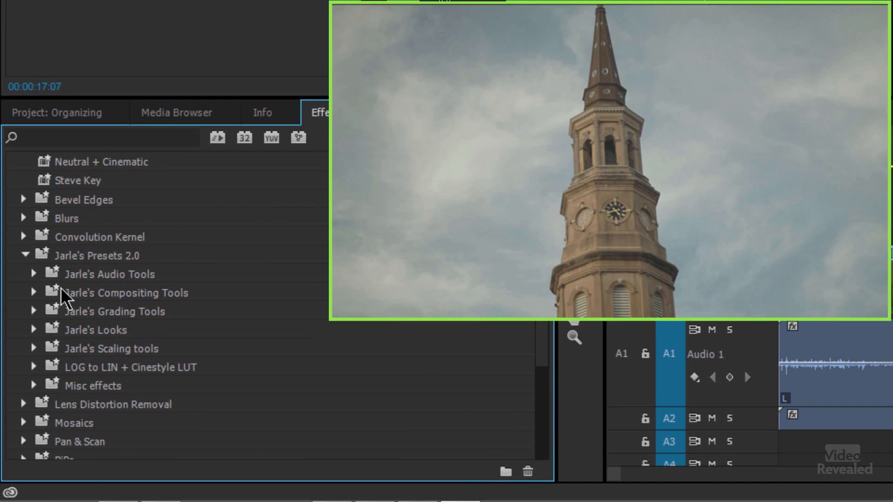
pyautogui.click(33, 273)
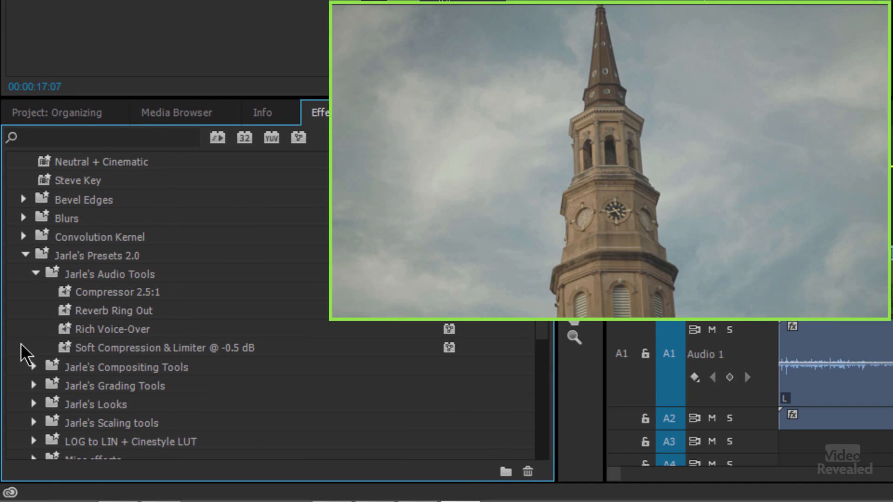
pyautogui.moveTo(166, 330)
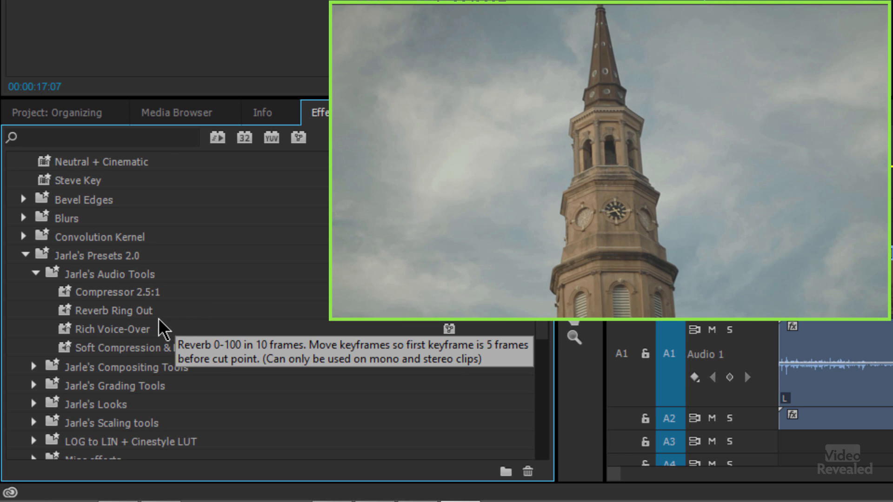
pyautogui.moveTo(40, 293)
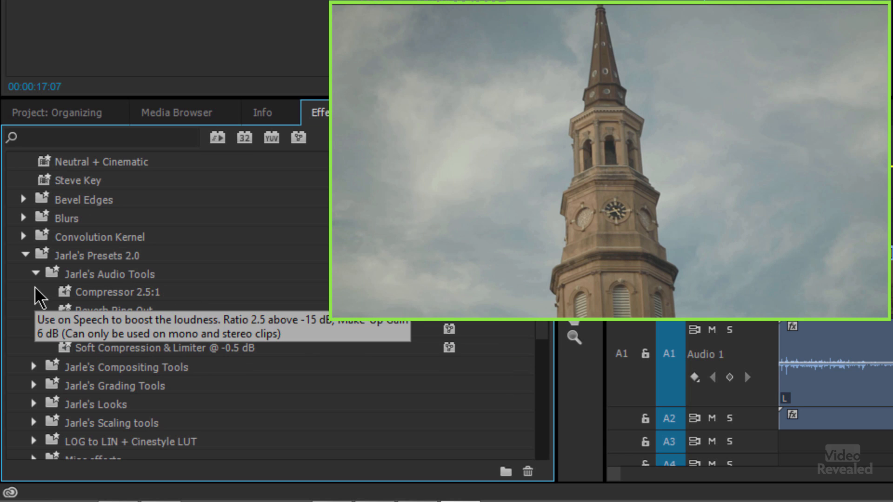
pyautogui.click(35, 274)
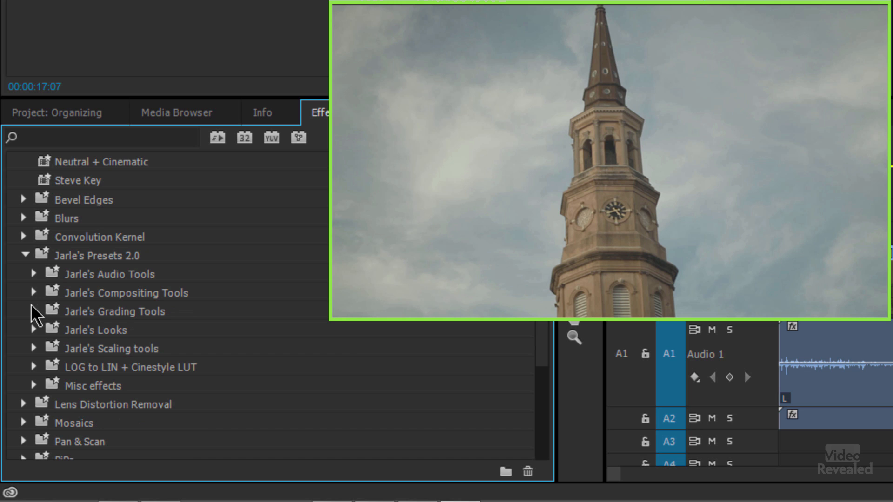
# - Expand Jarle's Grading Tools and scroll its curves, grain and sharpen presets
pyautogui.click(34, 311)
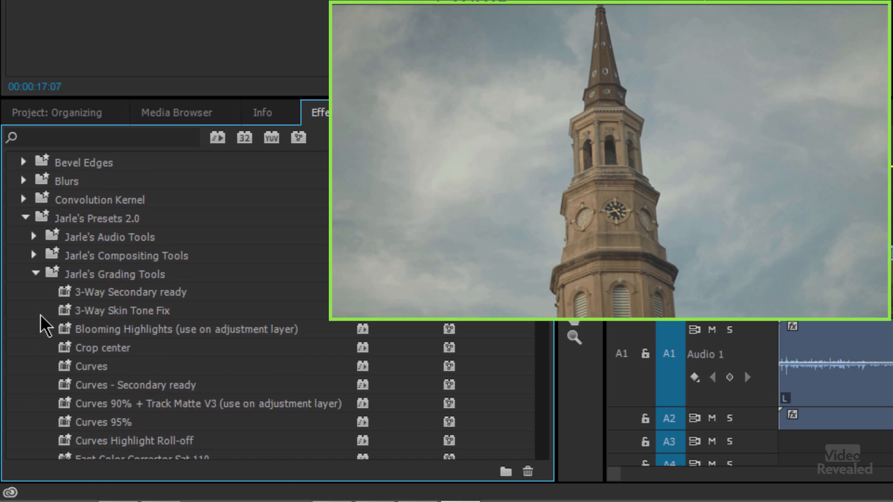
pyautogui.scroll(-3)
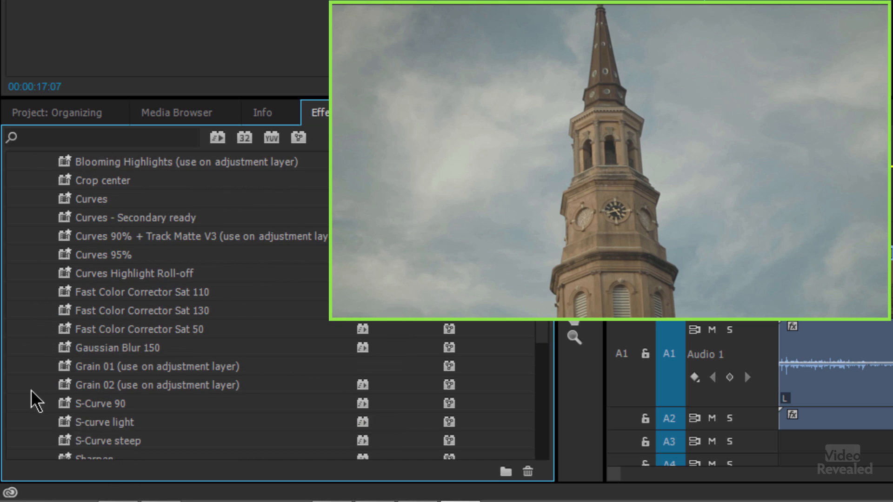
pyautogui.scroll(-3)
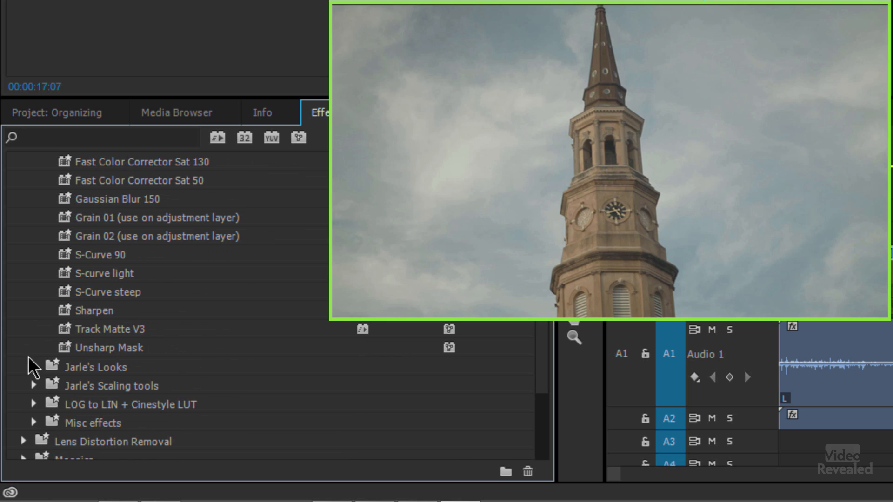
pyautogui.moveTo(72, 301)
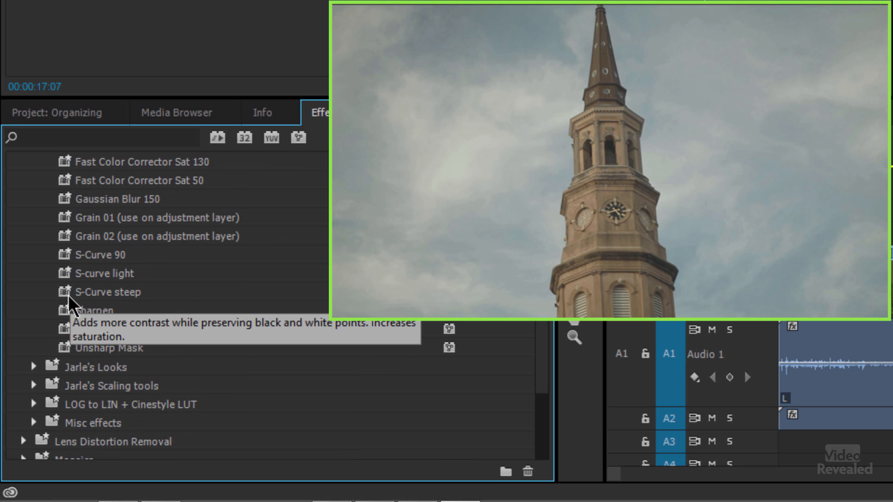
pyautogui.click(106, 272)
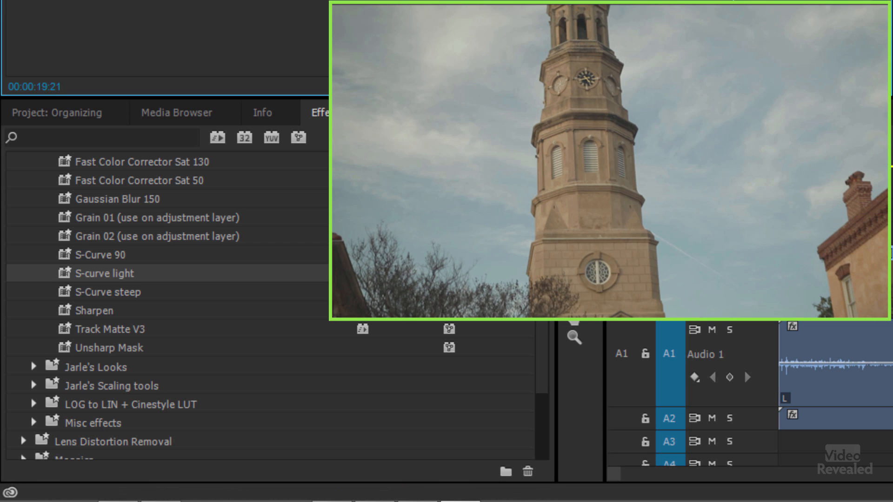
pyautogui.moveTo(35, 229)
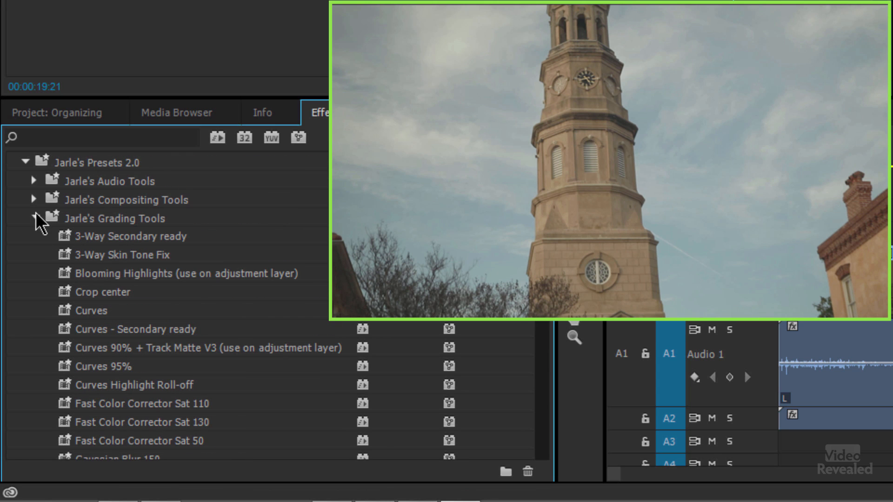
# - Switch from Grading Tools to Jarle's Looks and select Bleach Bypass 01
pyautogui.click(34, 218)
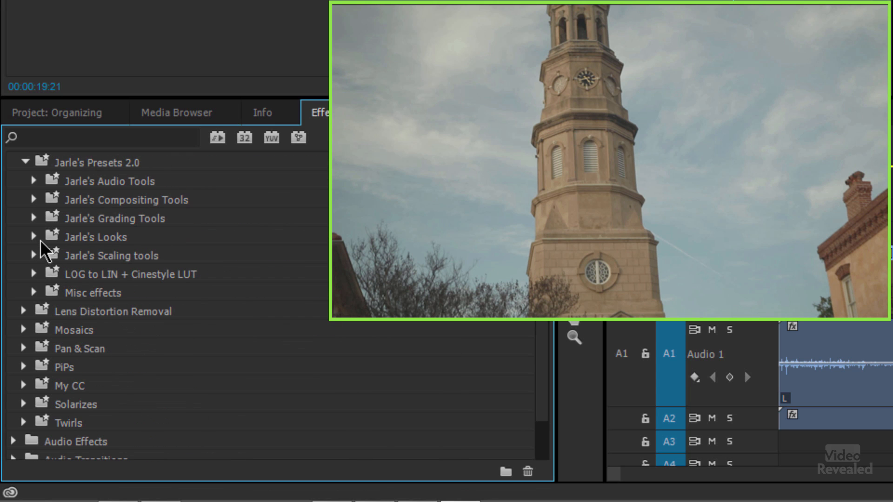
pyautogui.click(33, 236)
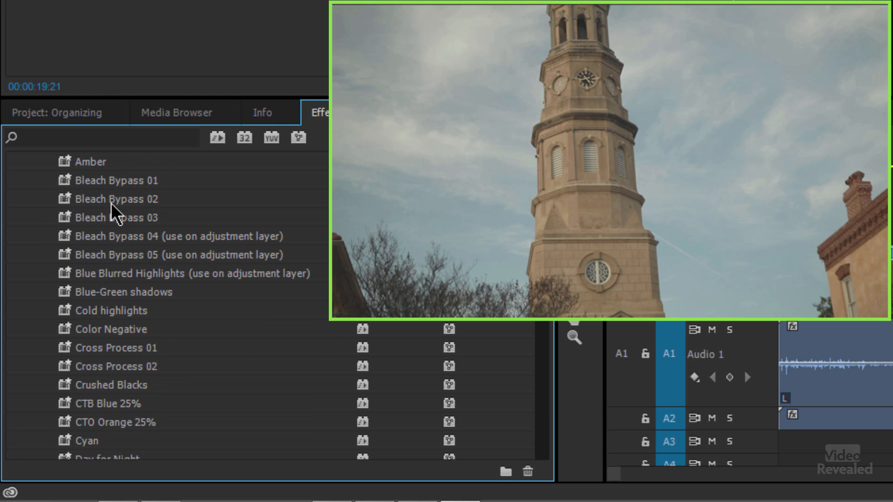
pyautogui.click(116, 179)
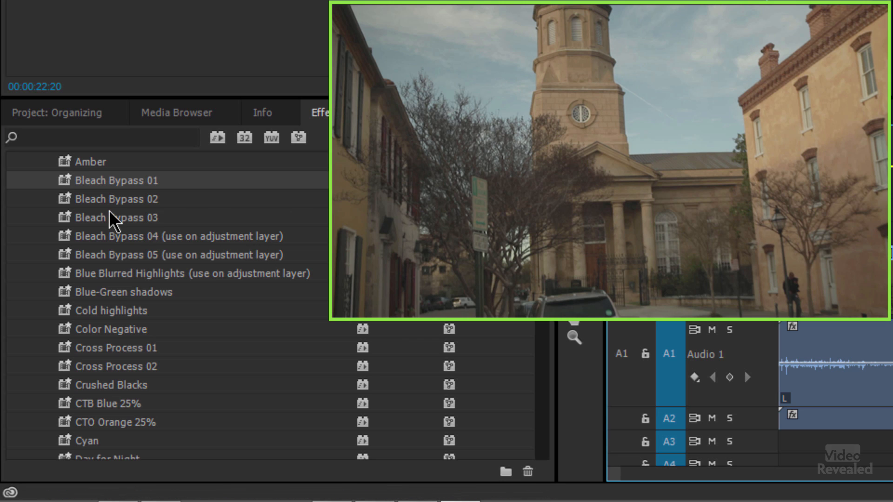
pyautogui.moveTo(70, 301)
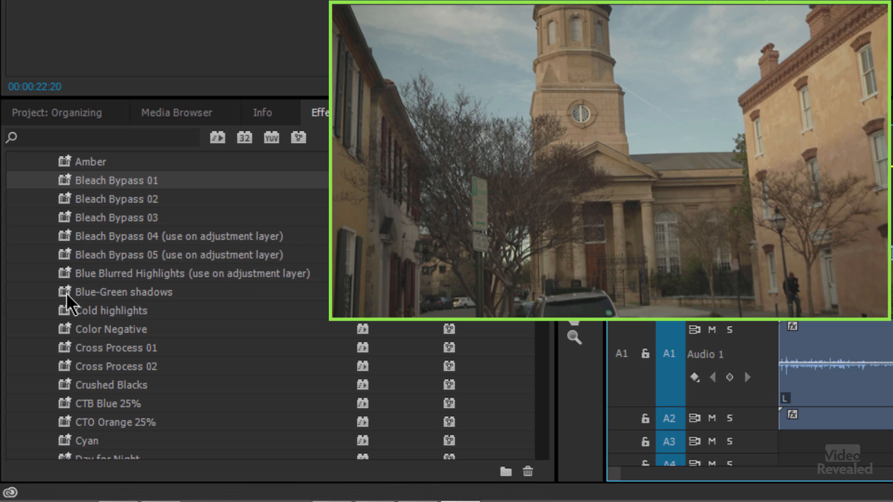
pyautogui.scroll(-3)
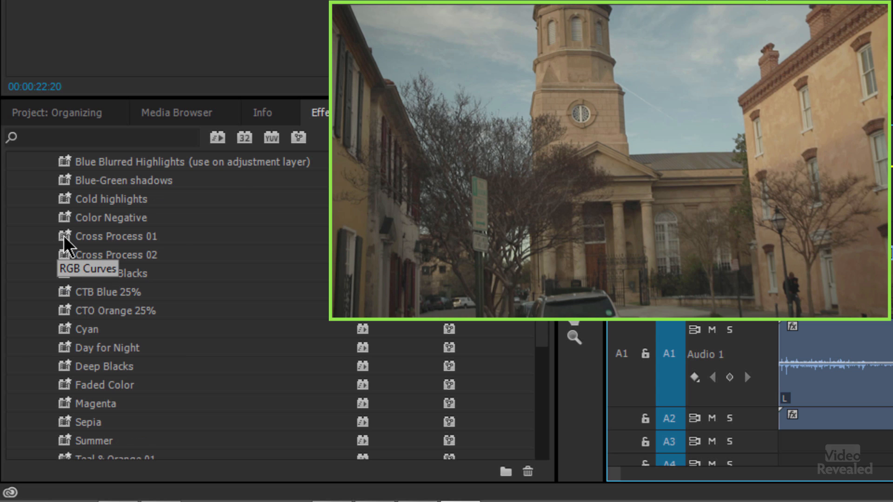
# - Select Cross Process 01, Cross Process 02 and Deep Blacks, scrolling down to Yellow
pyautogui.click(116, 236)
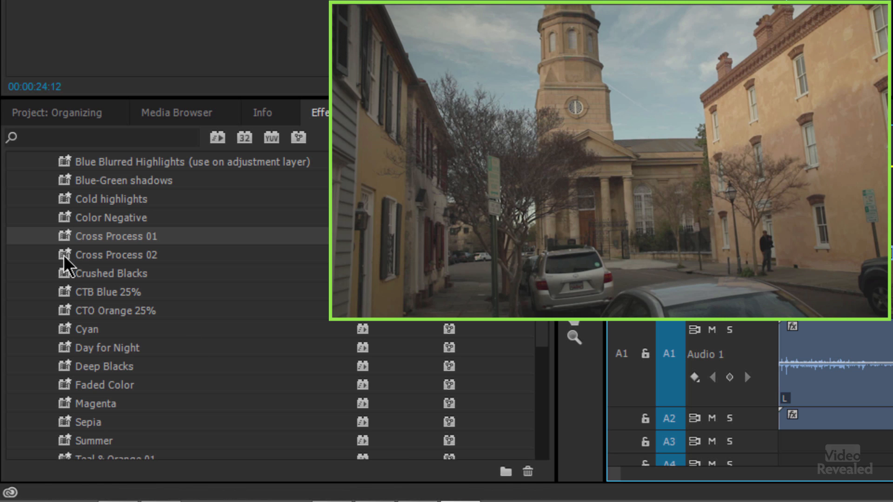
pyautogui.click(115, 255)
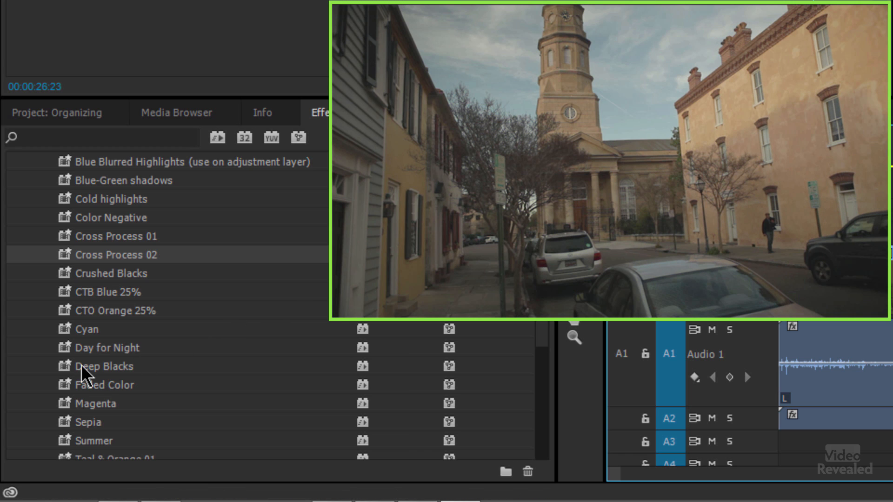
pyautogui.click(105, 367)
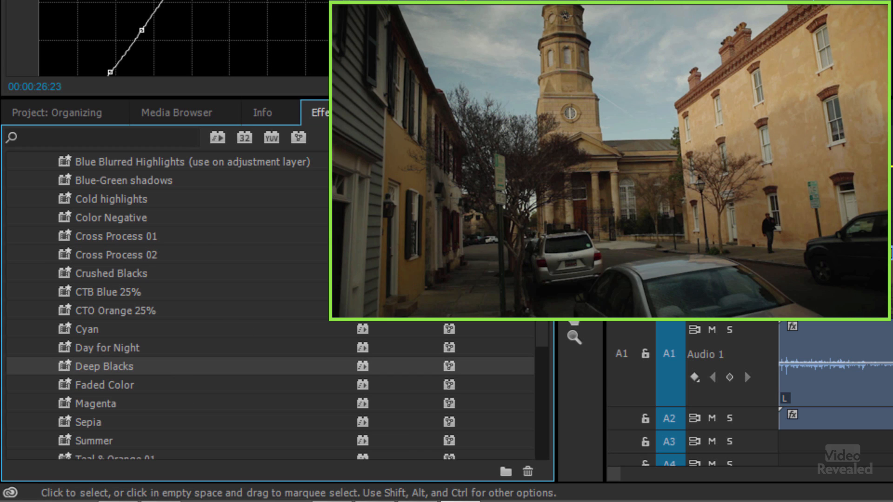
pyautogui.scroll(-3)
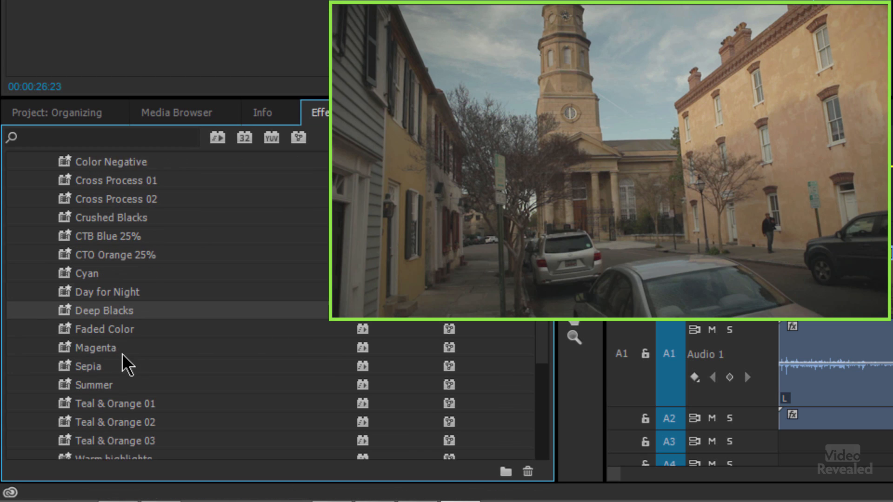
pyautogui.scroll(-3)
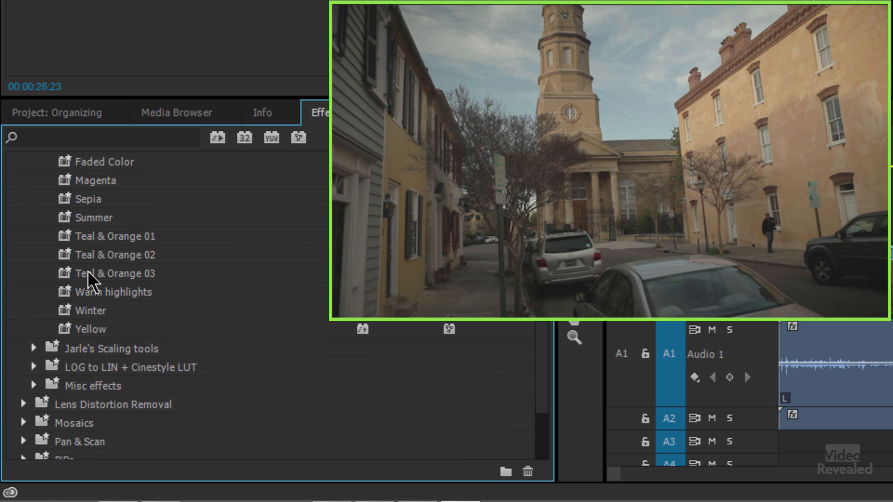
# - Collapse Jarle's Looks and expand Misc effects with Anonymizer and Bad TV Reception
pyautogui.click(93, 218)
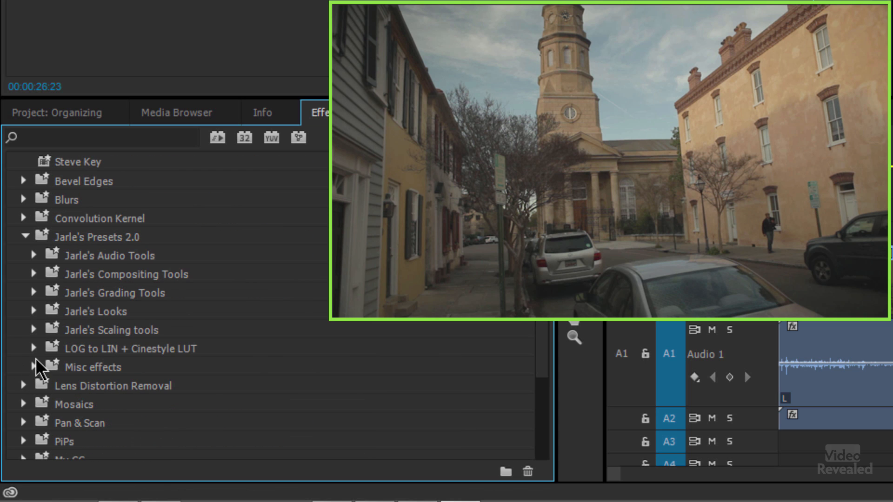
pyautogui.click(33, 366)
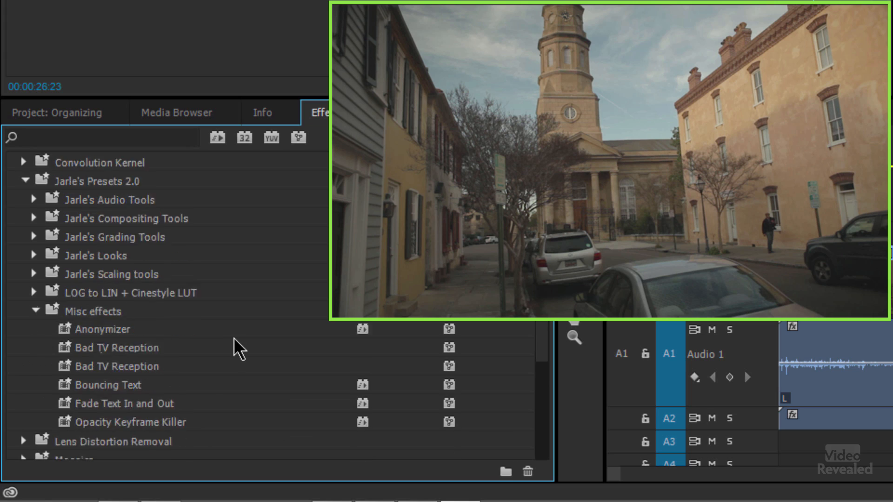